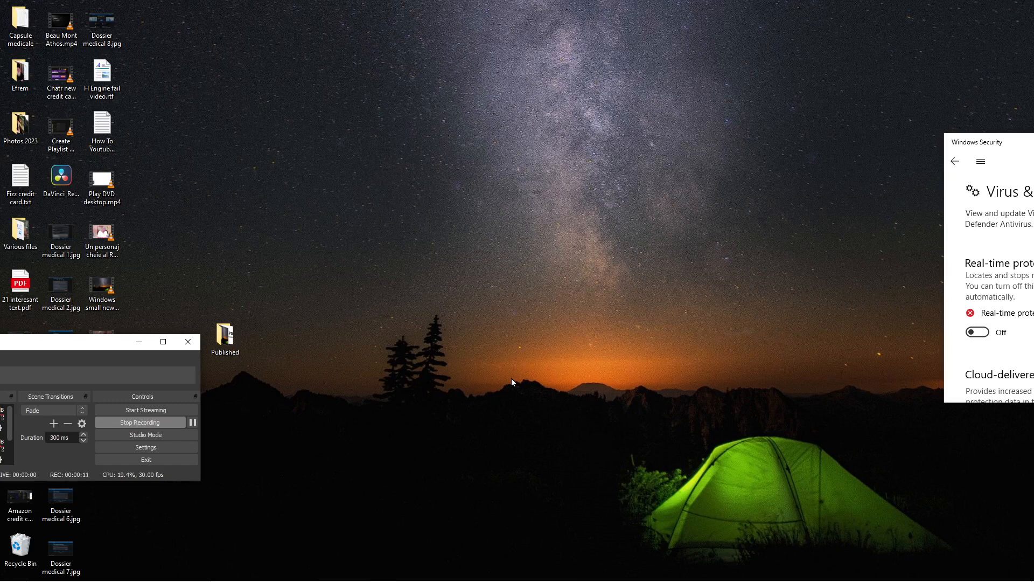
mouse_move(217, 483)
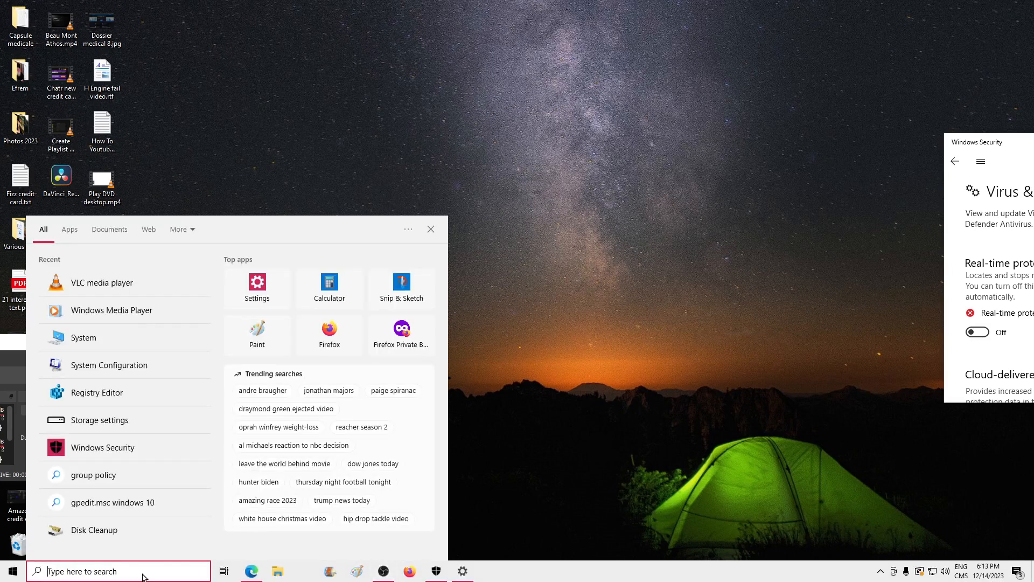
Step: Launch VLC media player from Windows Start search by searching 'vl'
text(vl)
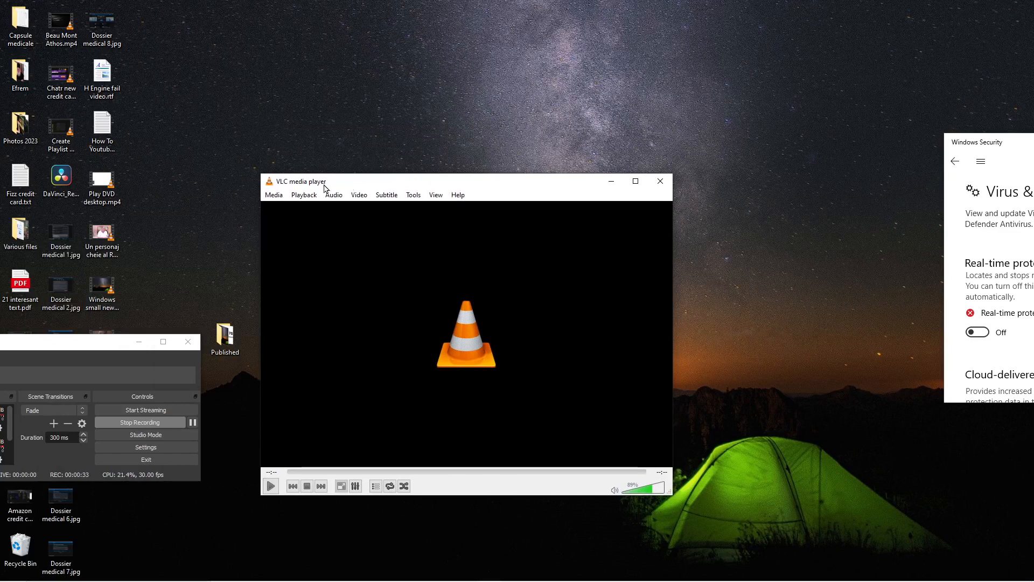
Step: Bring up Media > Open Disc with DVD and the D:\ GRINCH drive as source
click(273, 195)
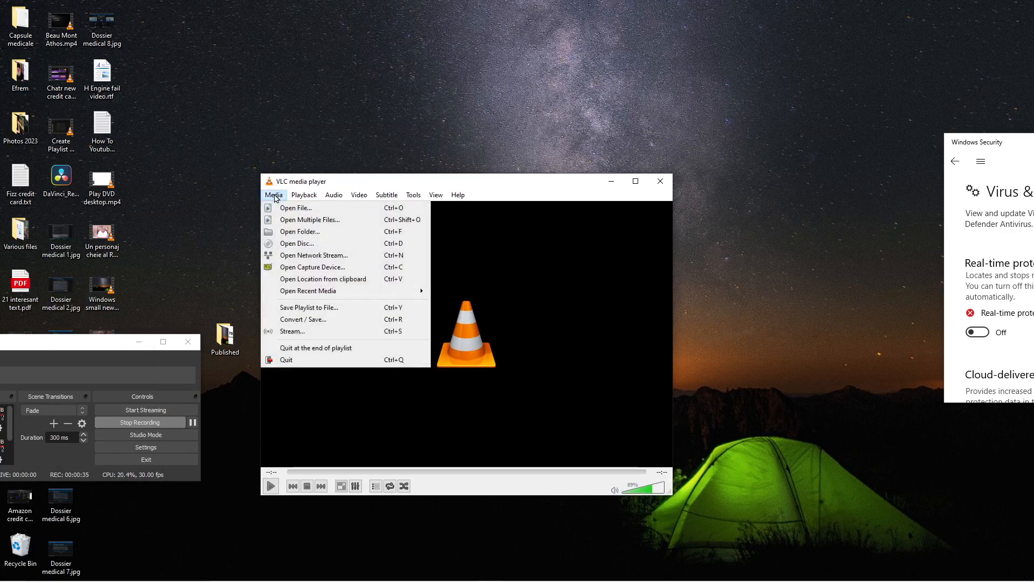
click(296, 242)
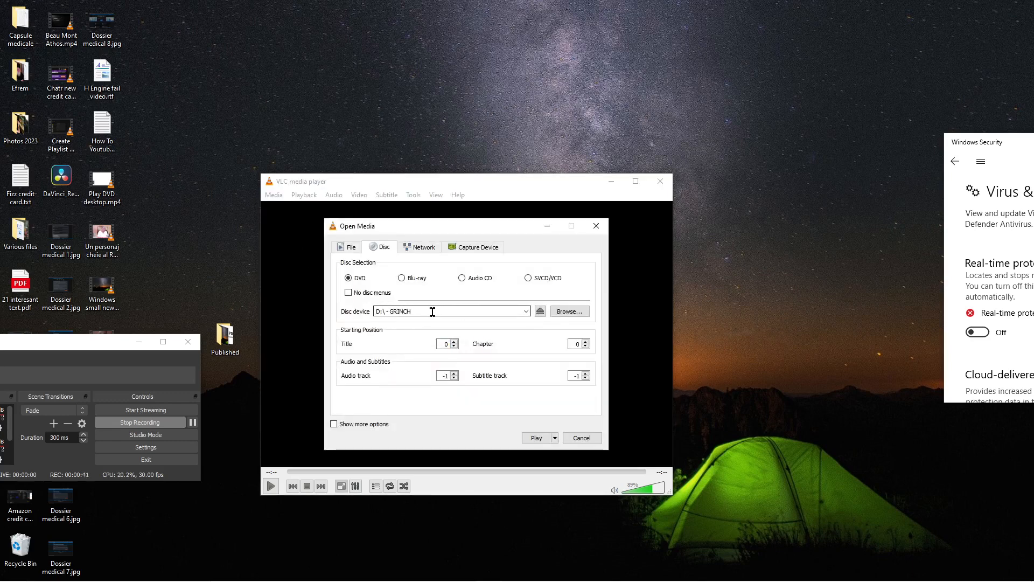
mouse_move(431, 310)
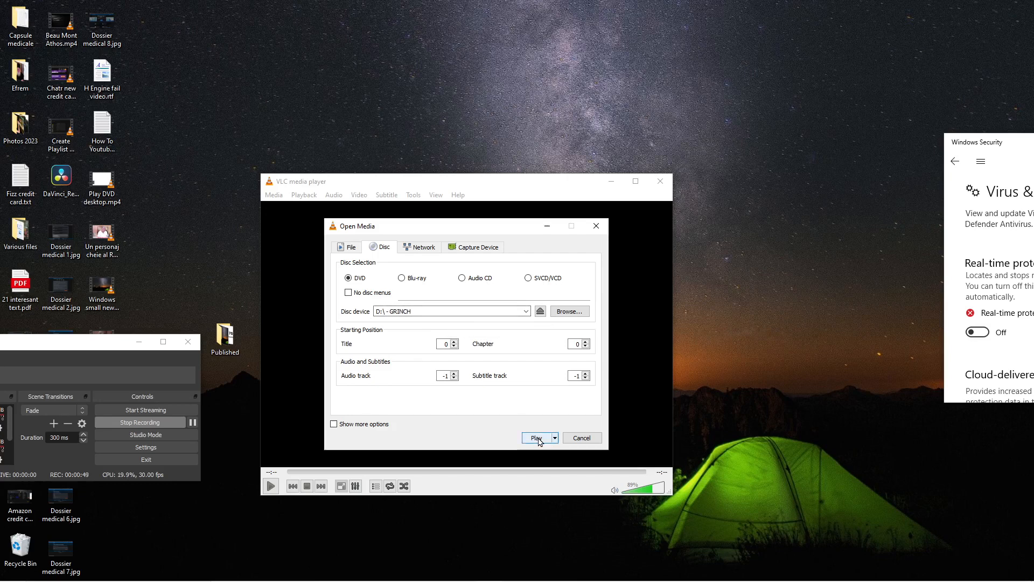
Step: Start playback of the GRINCH DVD from drive D:
click(536, 437)
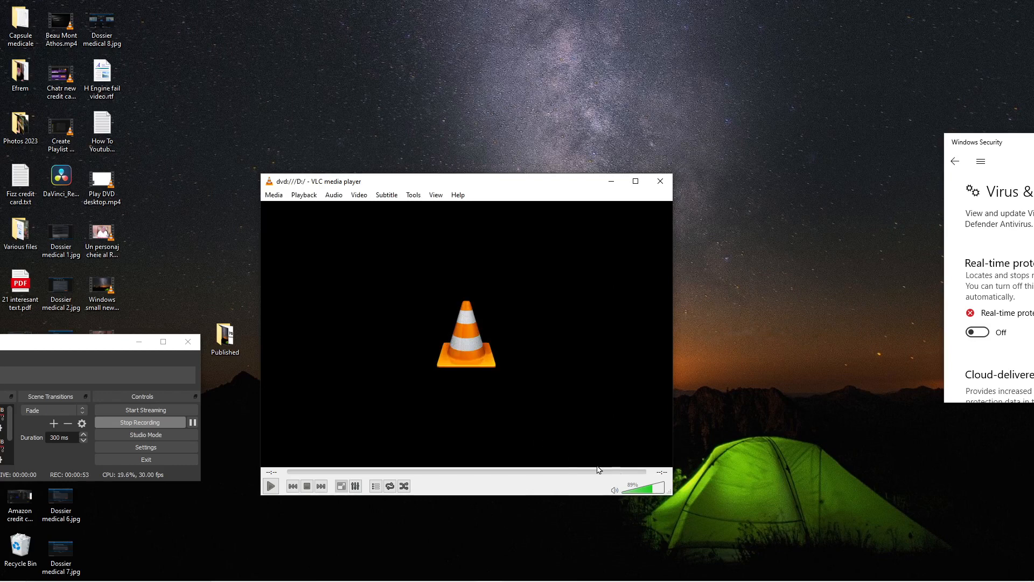
mouse_move(605, 487)
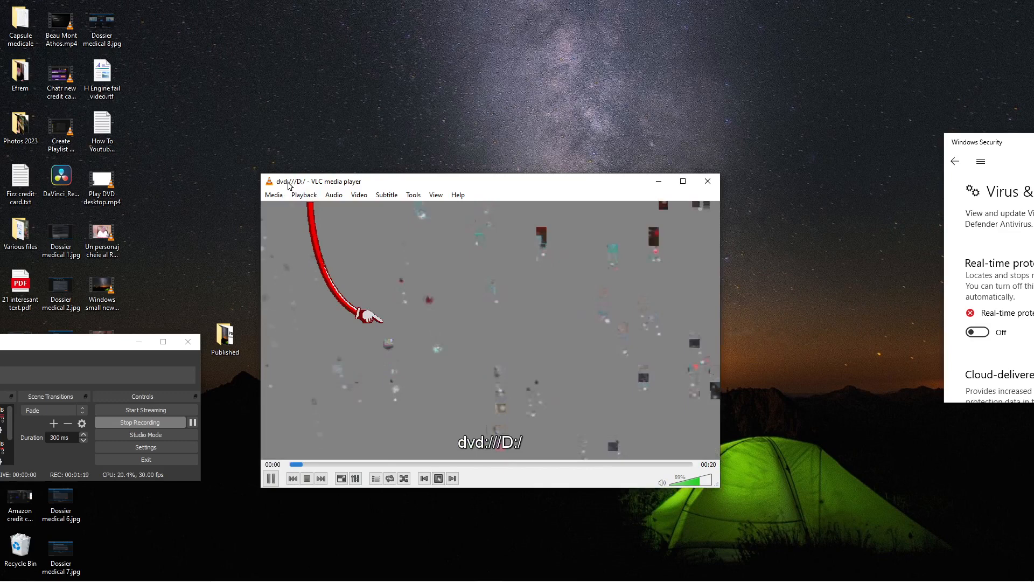
Step: Pause playback on the Grinch DVD main menu
click(271, 478)
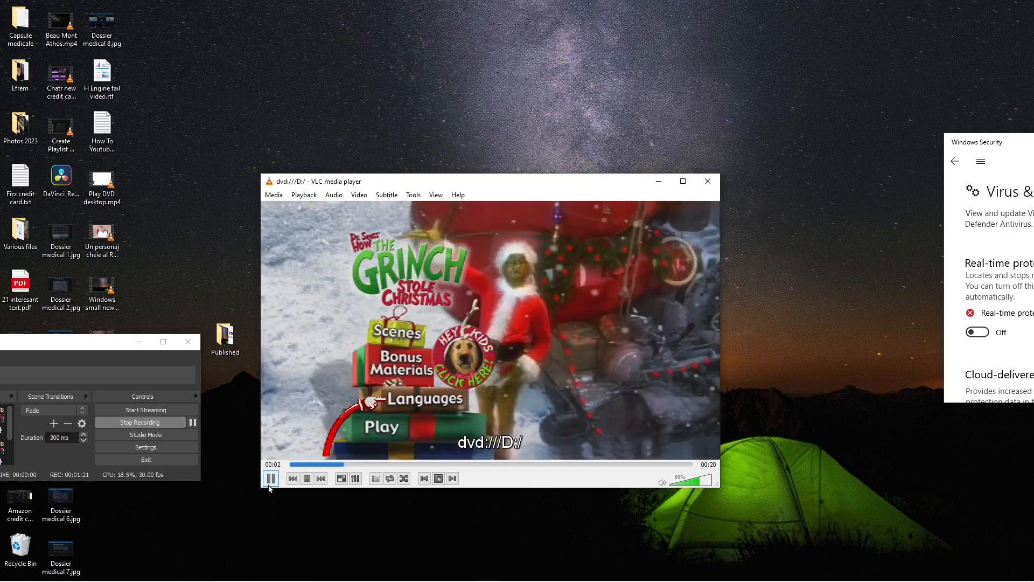
click(271, 477)
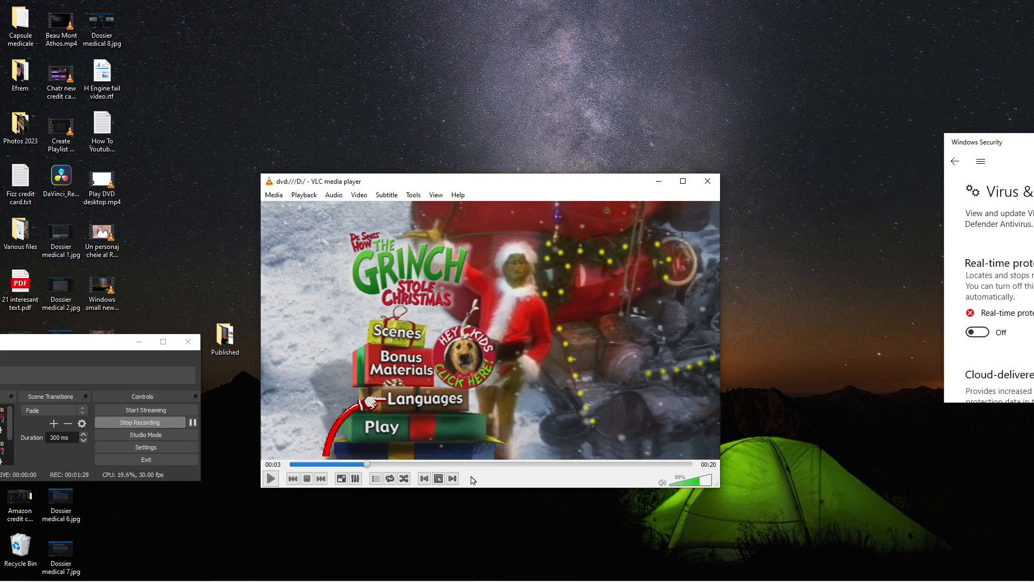
mouse_move(499, 486)
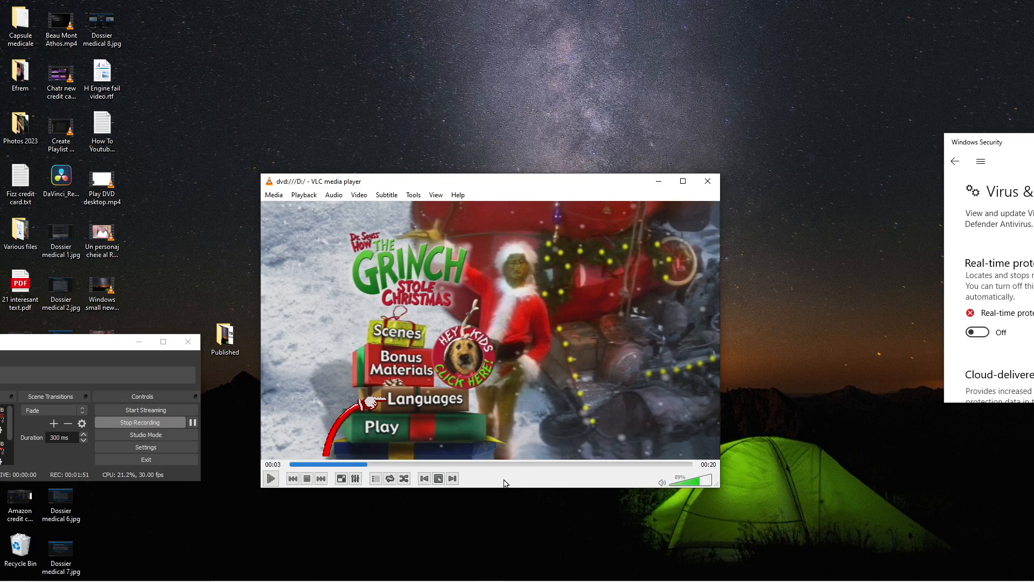
mouse_move(384, 451)
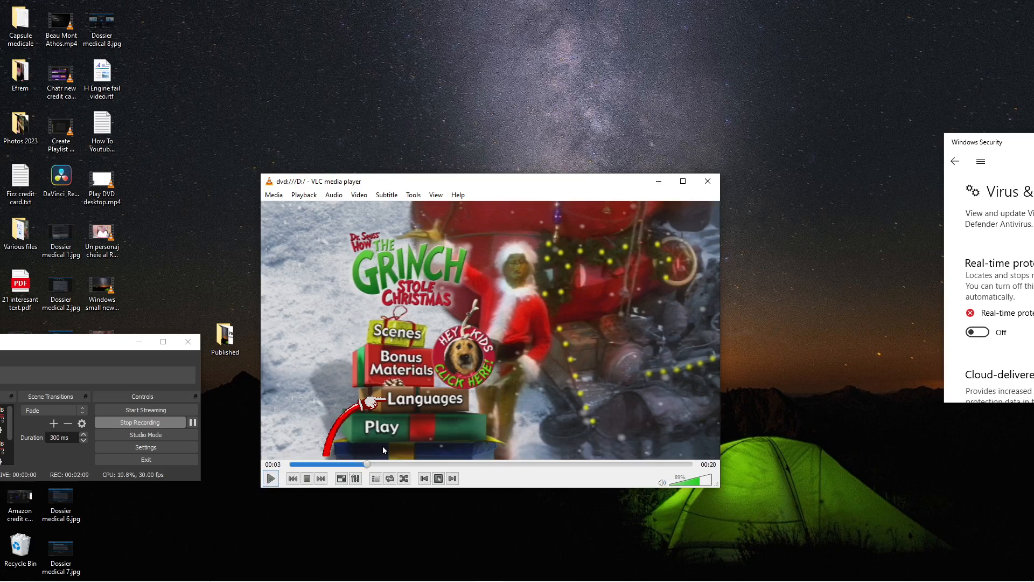
mouse_move(384, 431)
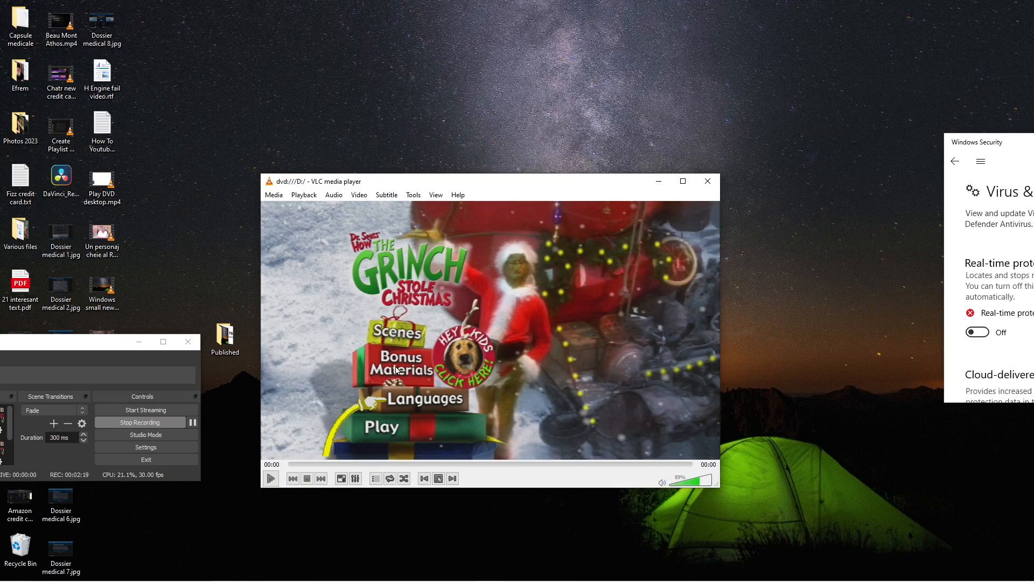
mouse_move(499, 242)
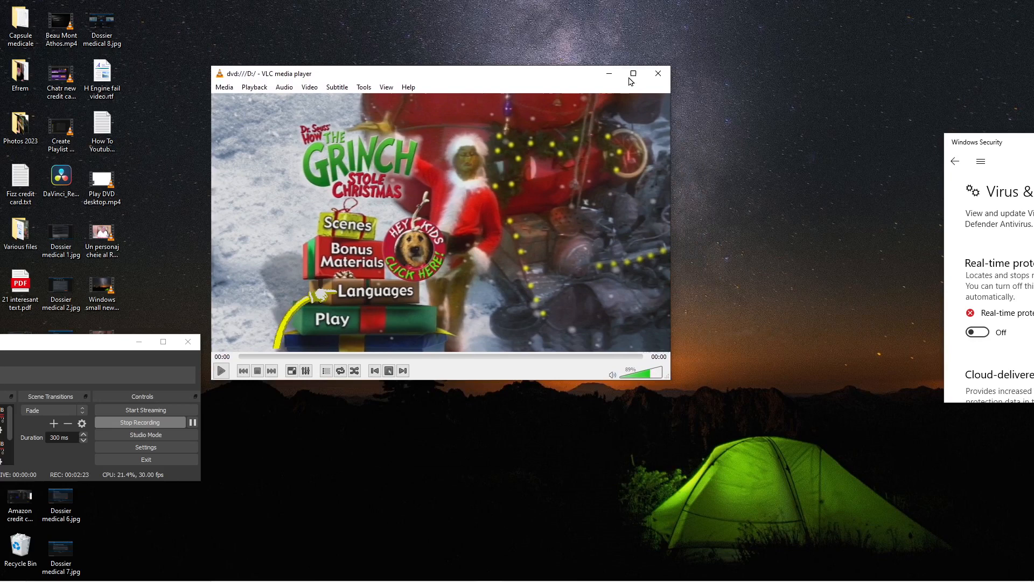
Step: Maximize VLC so the paused Grinch DVD menu fills the screen
click(633, 73)
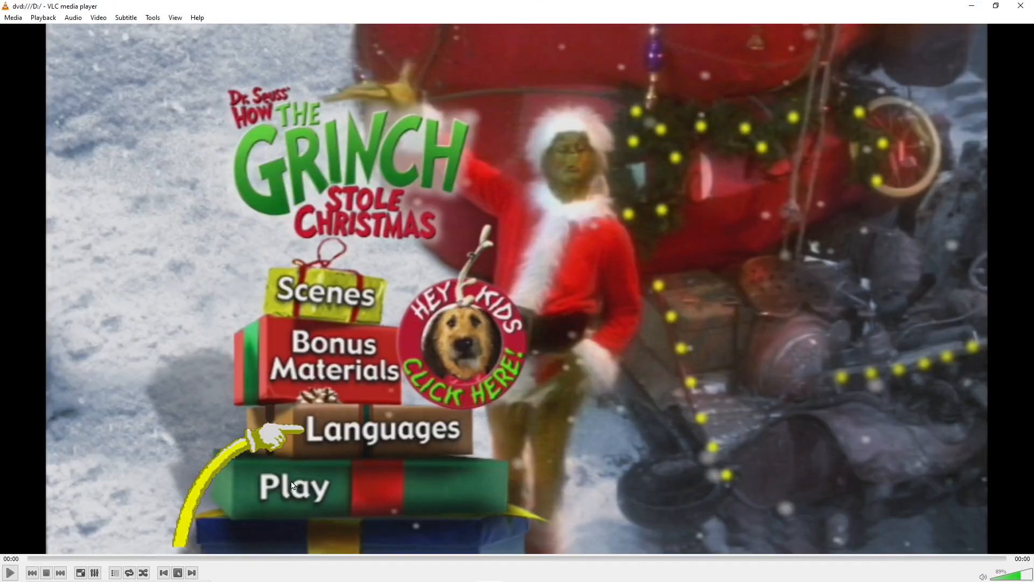
mouse_move(30, 552)
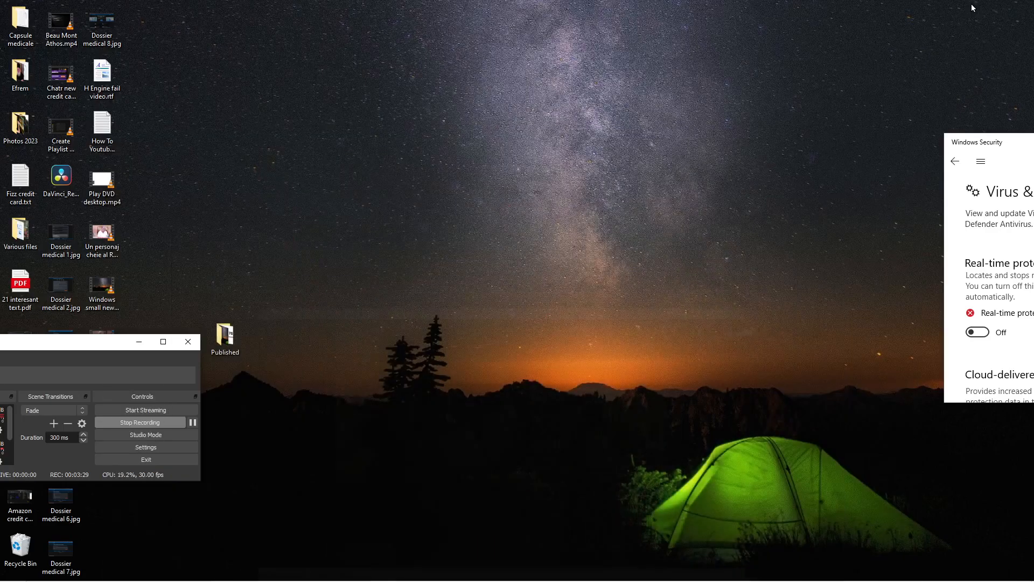
mouse_move(264, 406)
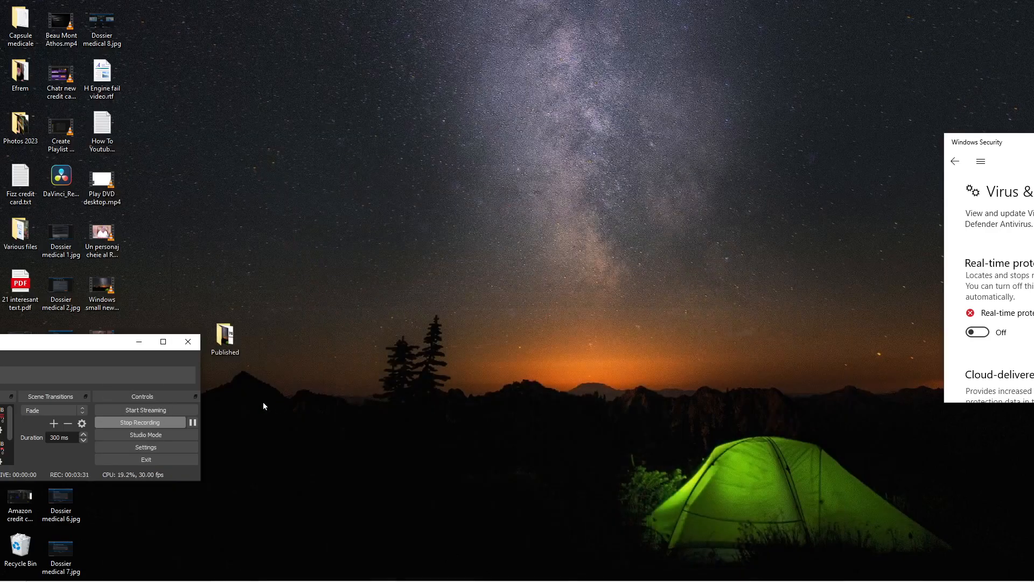